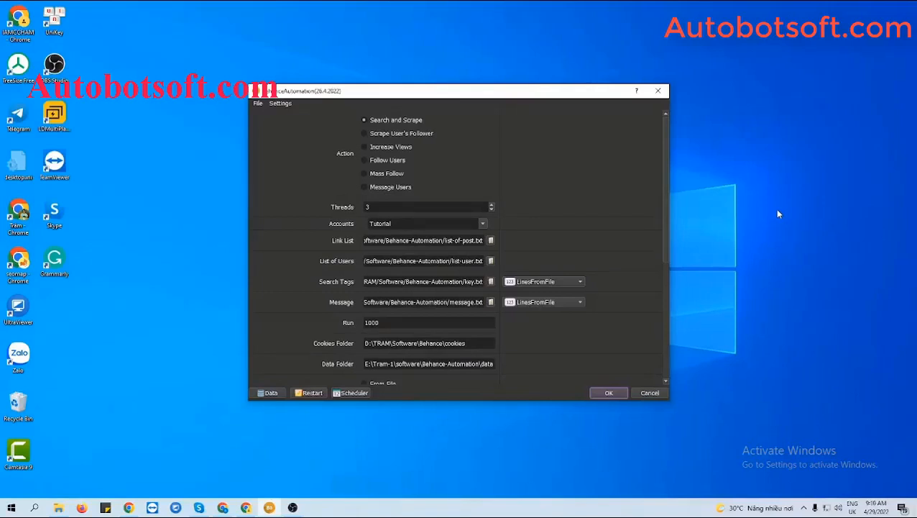
mouse_move(601, 223)
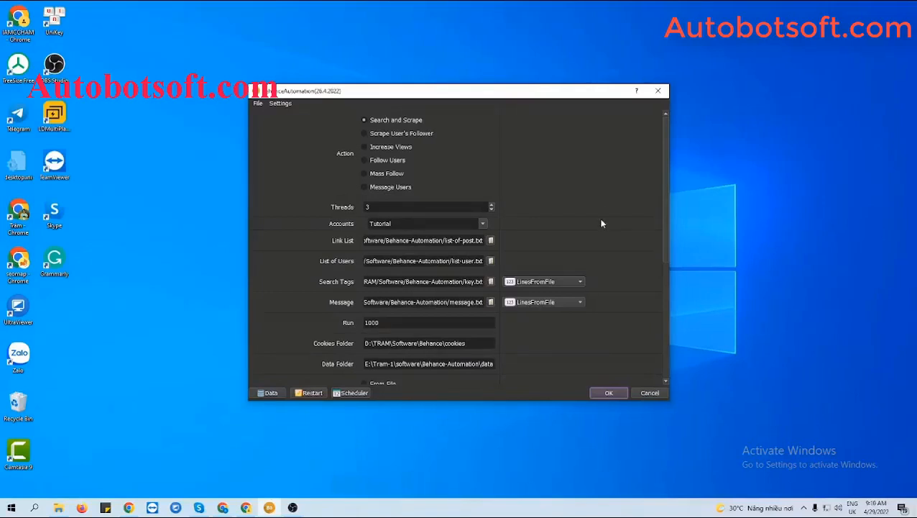
mouse_move(348, 164)
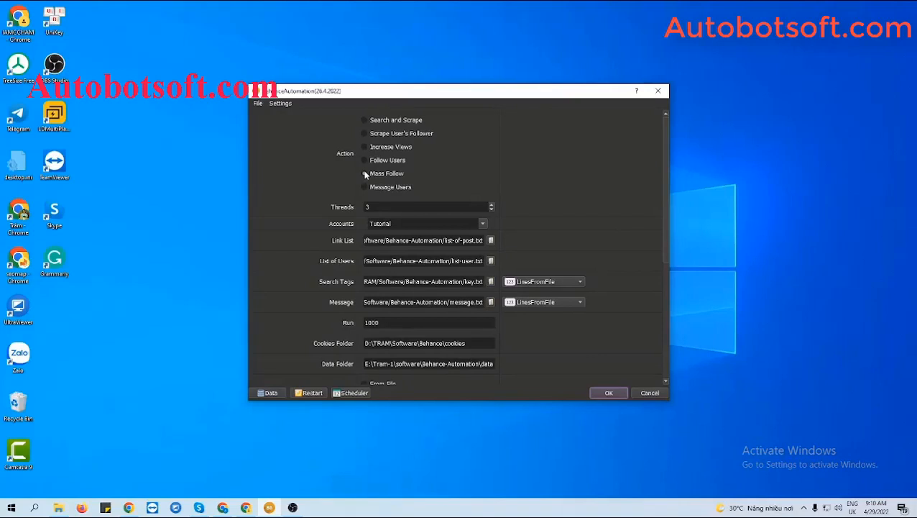
Choose Mass Follow as the Action for the run.
click(366, 173)
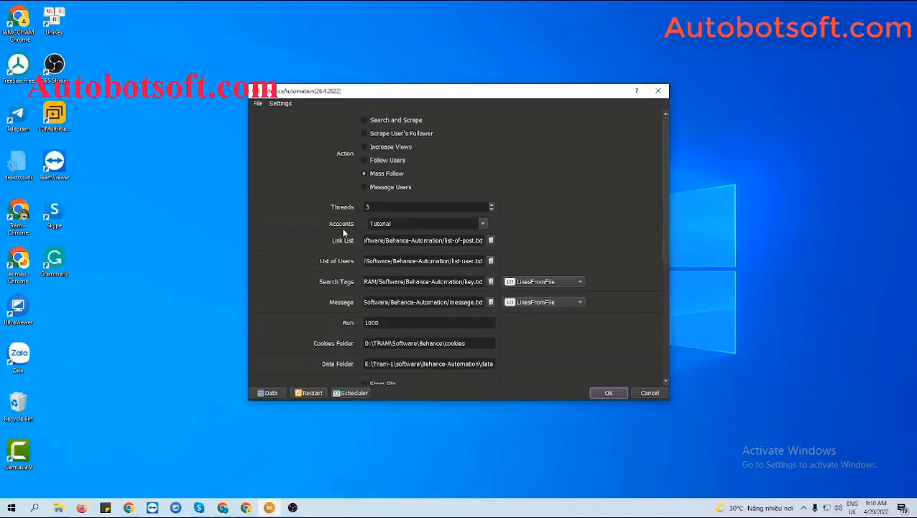
mouse_move(357, 242)
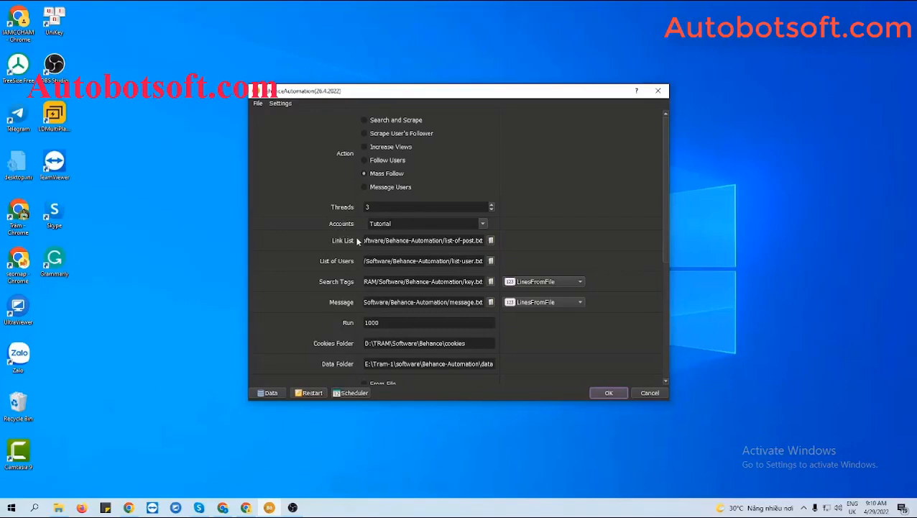
mouse_move(333, 270)
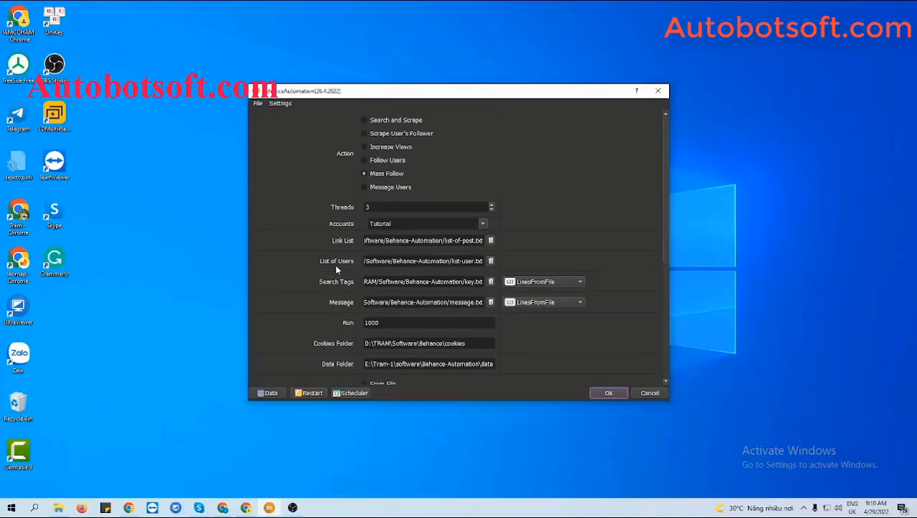
mouse_move(8, 482)
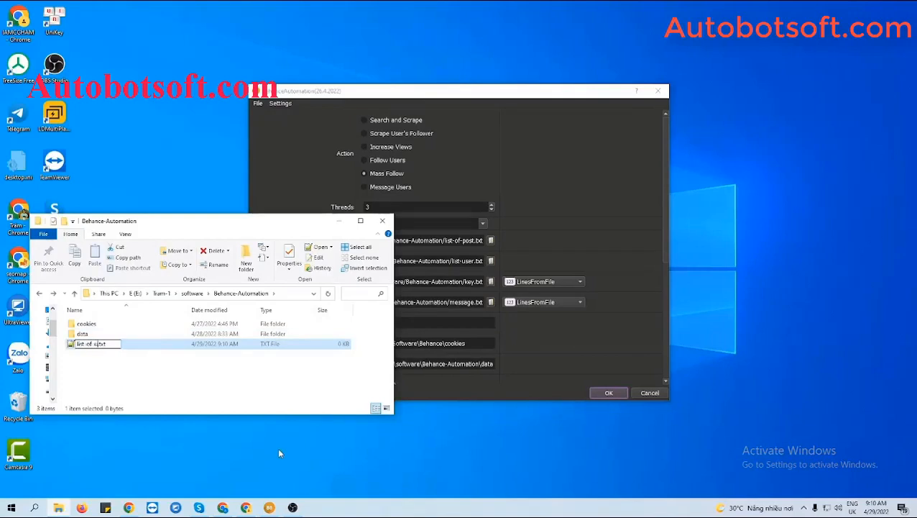
View list-of-user.txt from the automation folder in File Explorer.
double_click(94, 342)
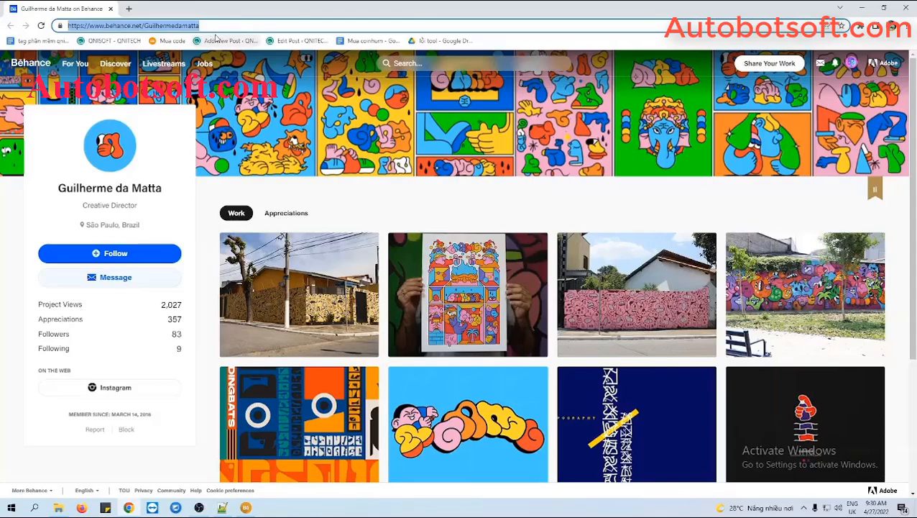
mouse_move(841, 26)
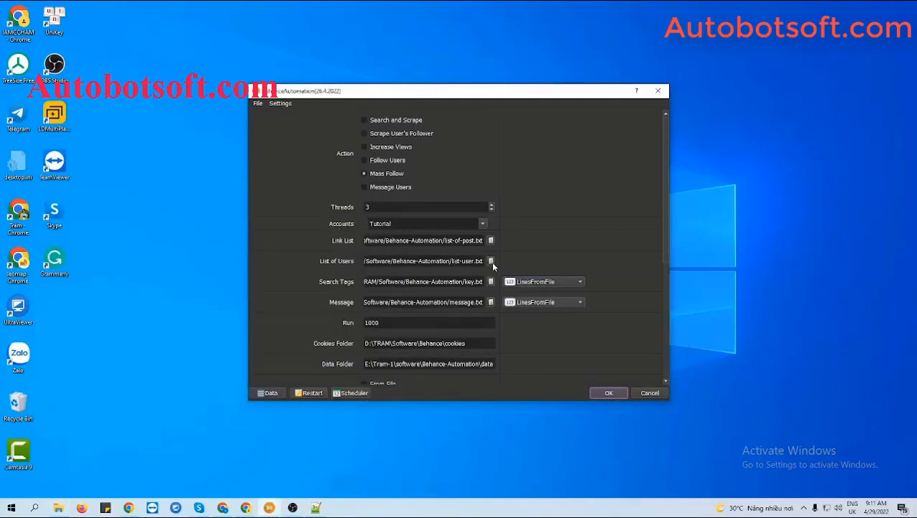
Select list-of-user.txt as the List of Users source file.
click(492, 260)
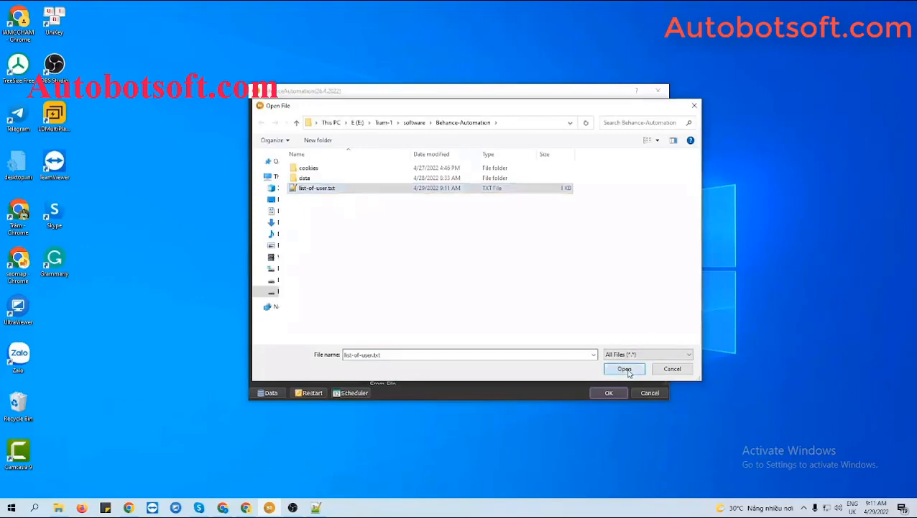
click(624, 368)
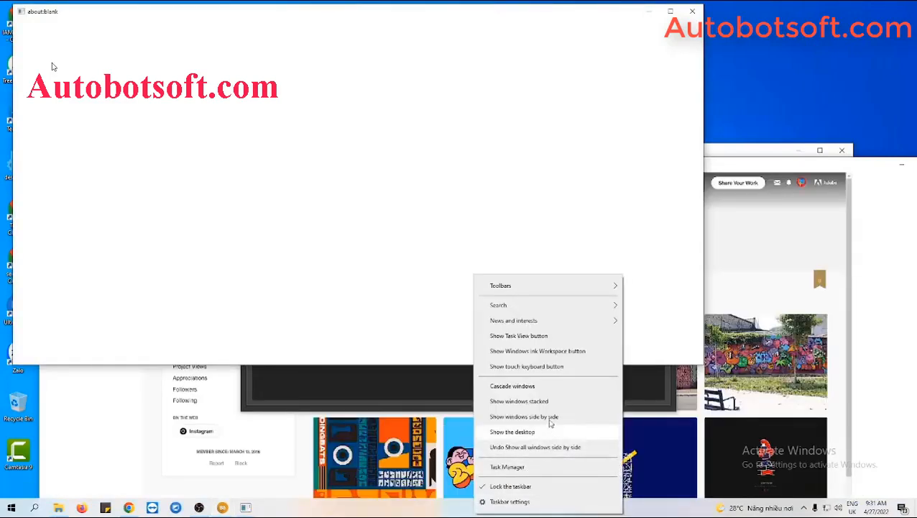
Show the first bot browser and arrange the windows side by side.
click(523, 417)
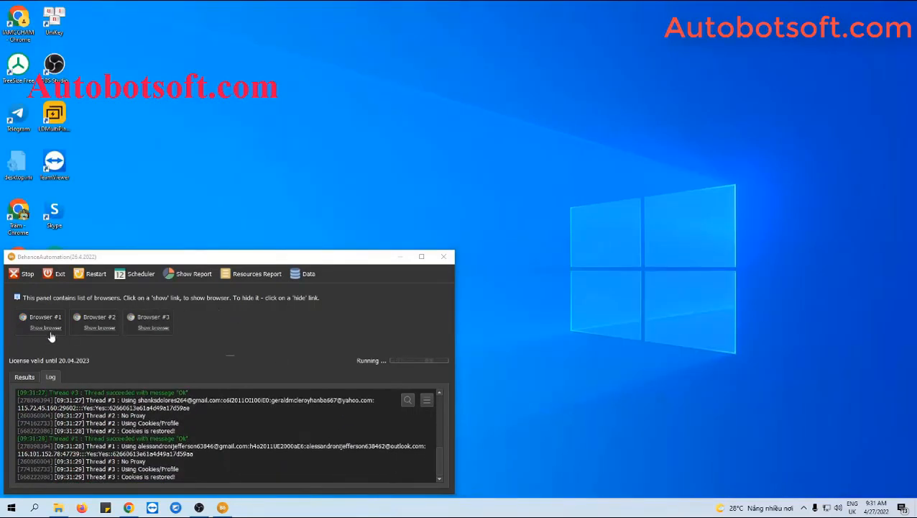
click(46, 328)
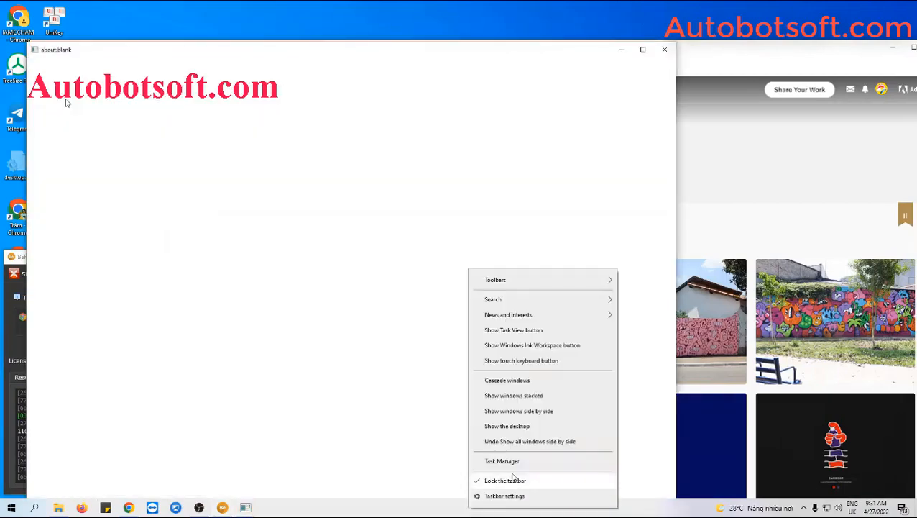
click(519, 411)
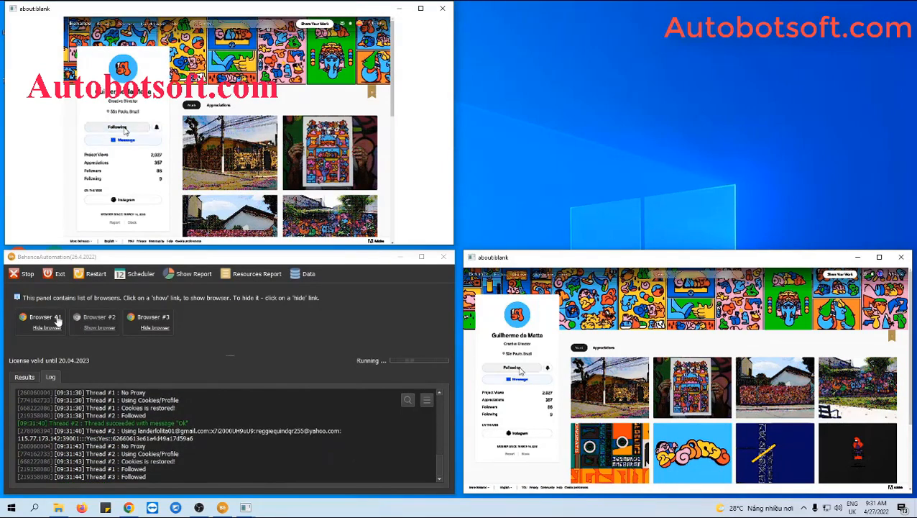
Toggle visibility of the bot browser windows while the run logs follows.
click(46, 328)
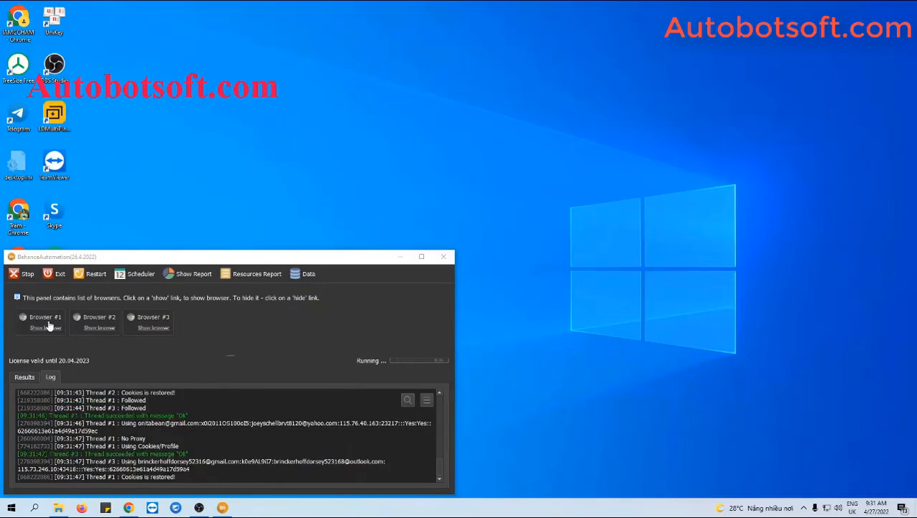
click(46, 327)
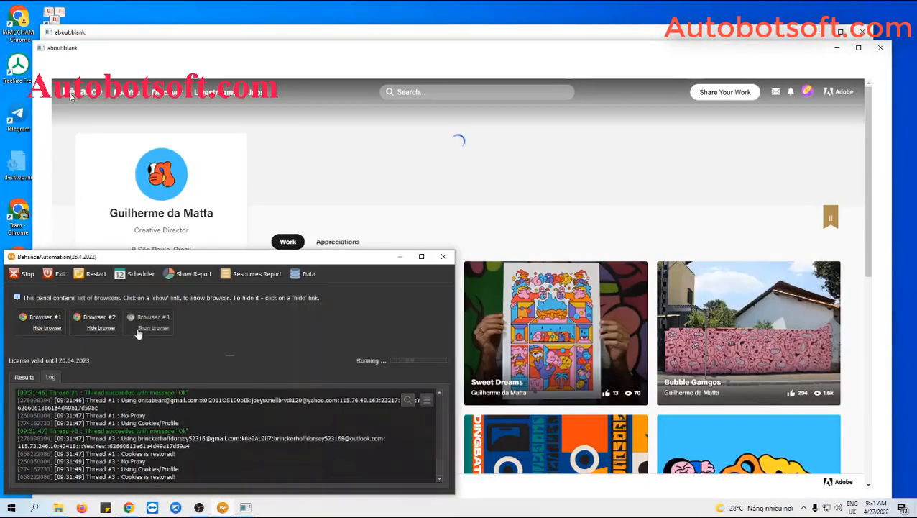
click(152, 327)
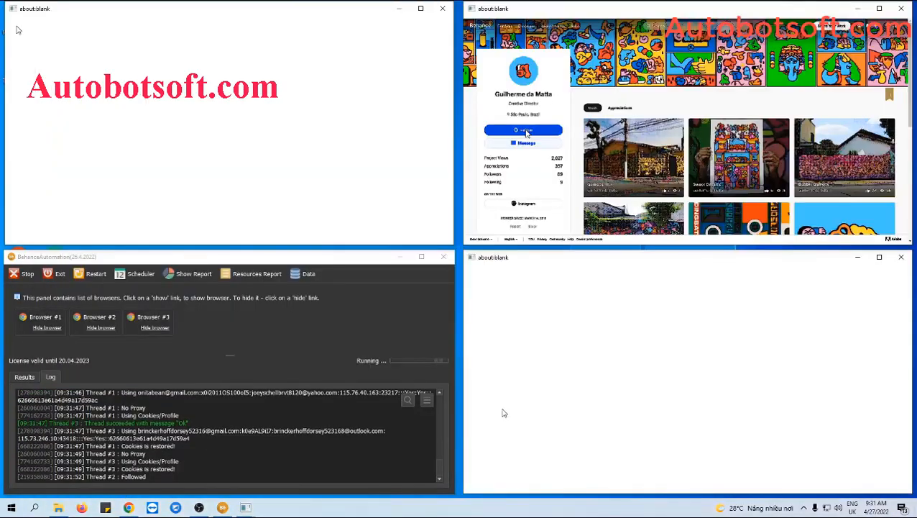
click(524, 129)
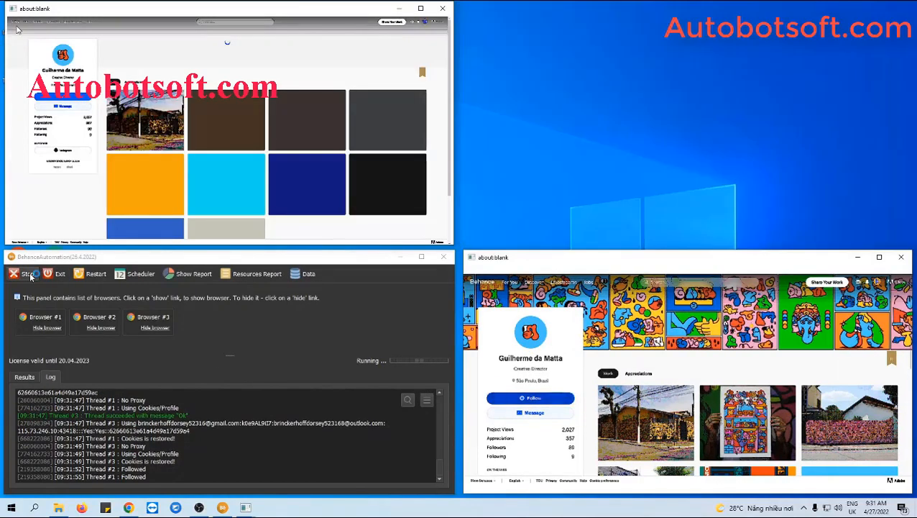
Stop the Mass Follow run and show the script report (10 successes, 0 fails, 01:02).
click(27, 273)
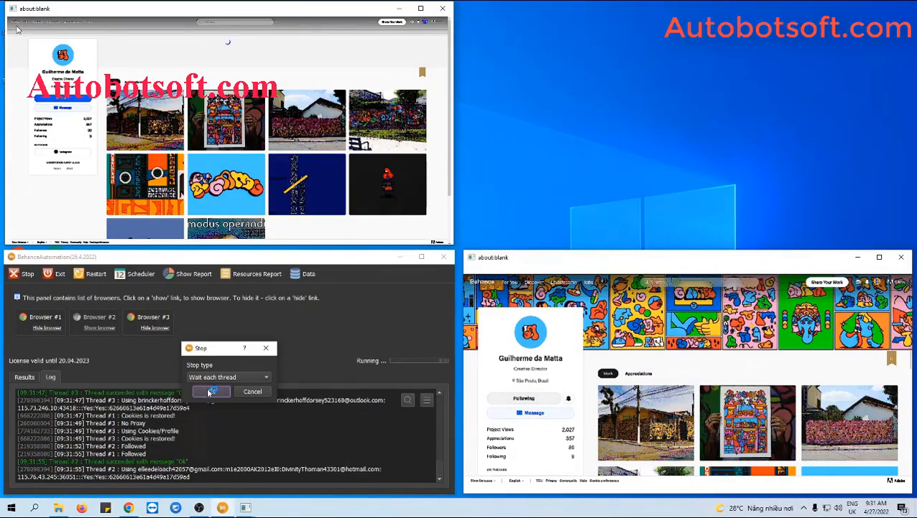
click(209, 391)
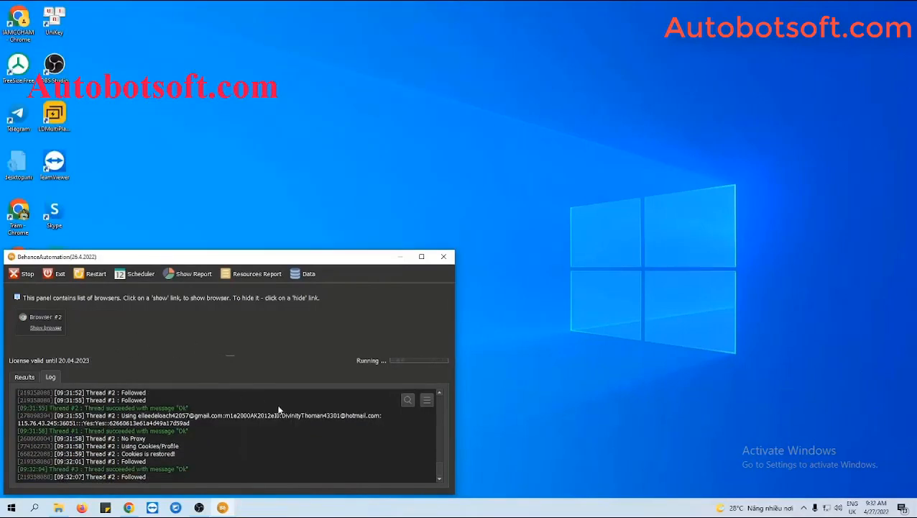
click(192, 273)
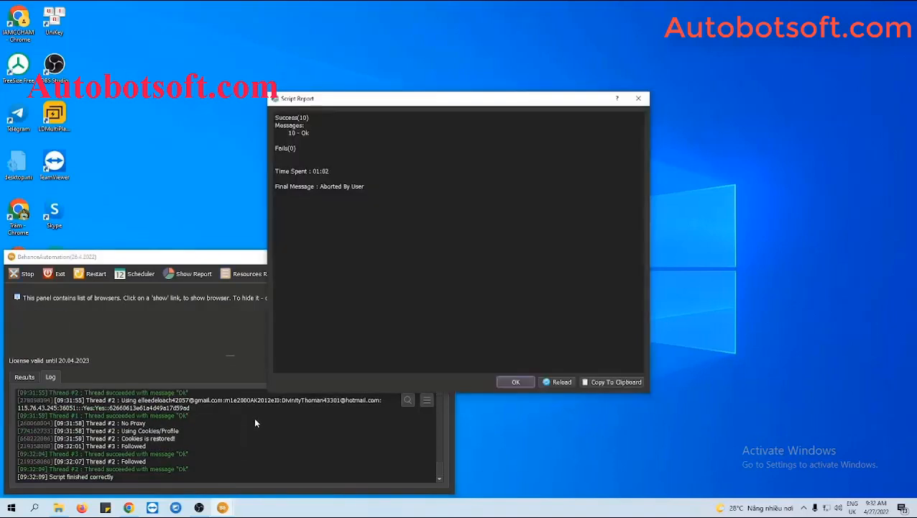
mouse_move(346, 440)
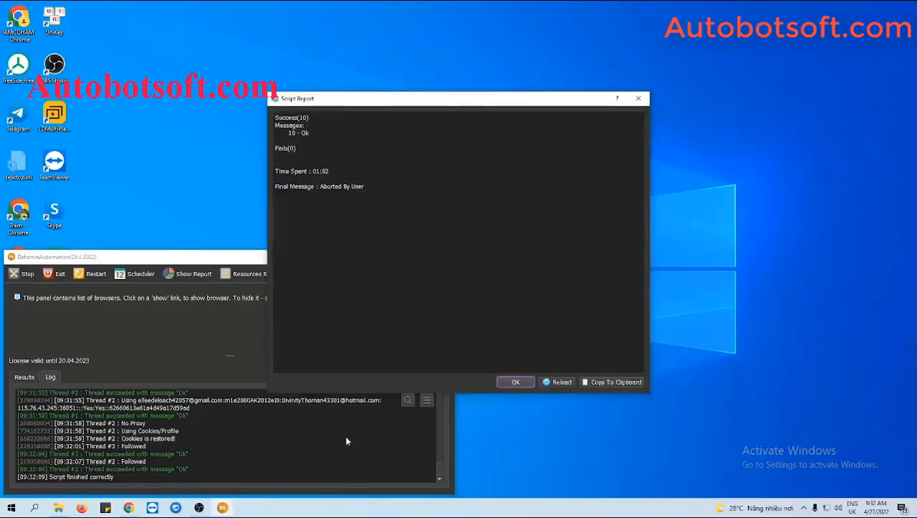
mouse_move(247, 454)
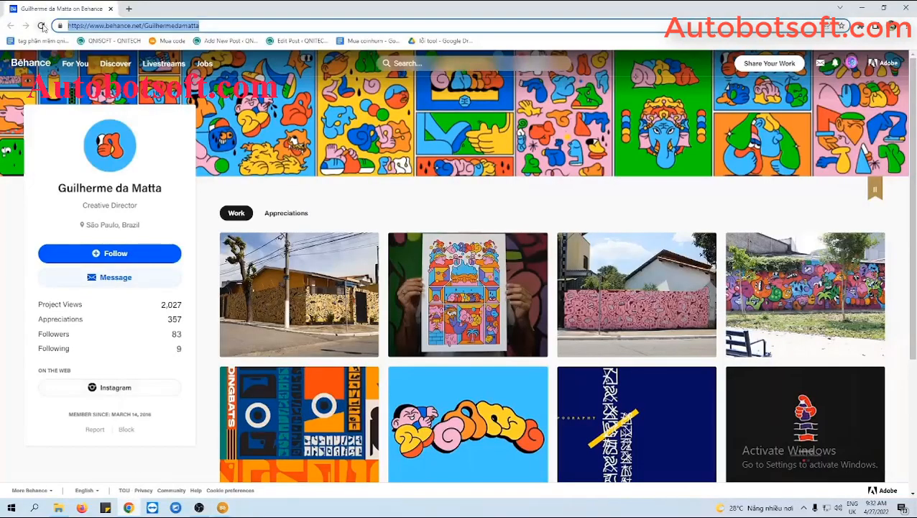
Reload the target Behance profile to check its updated follower count.
click(109, 253)
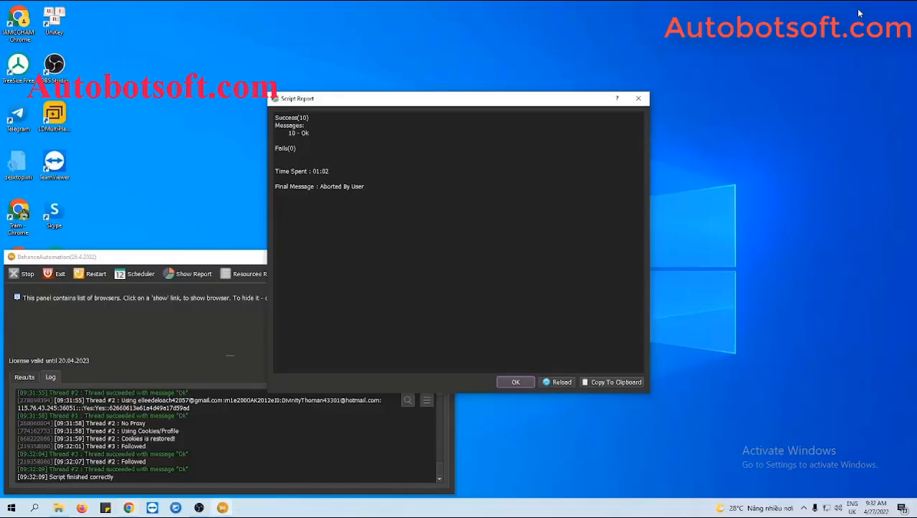
mouse_move(523, 307)
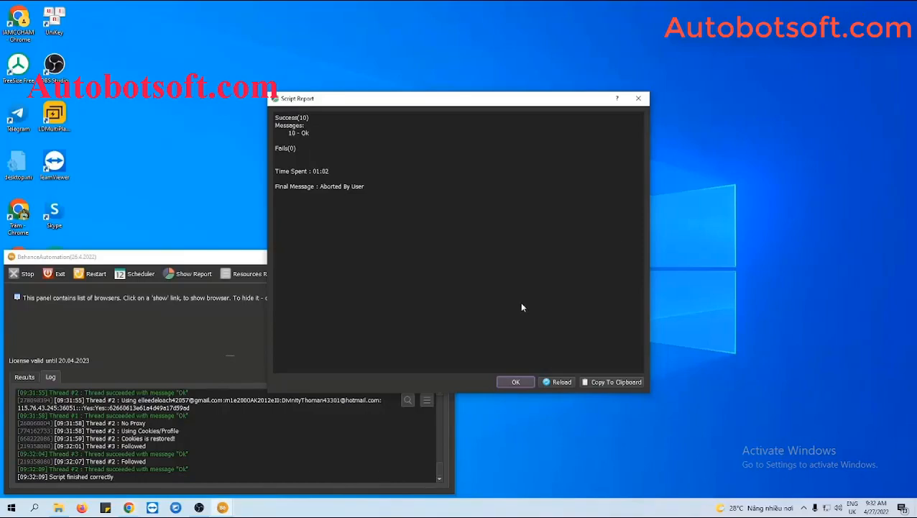